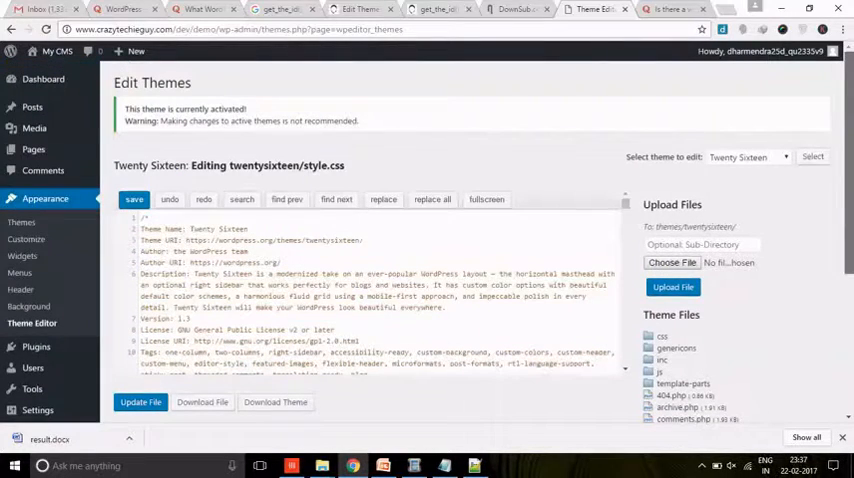
{"action": "mouse_move", "coordinate": [42, 170]}
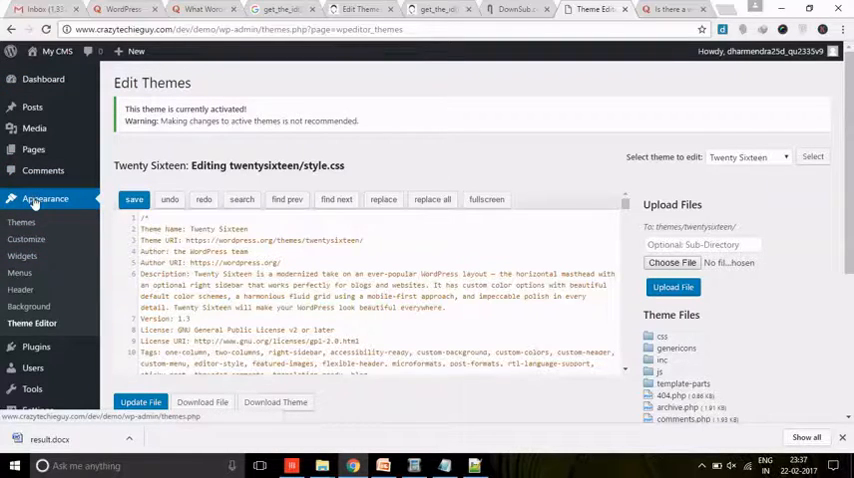
{"action": "mouse_move", "coordinate": [32, 148]}
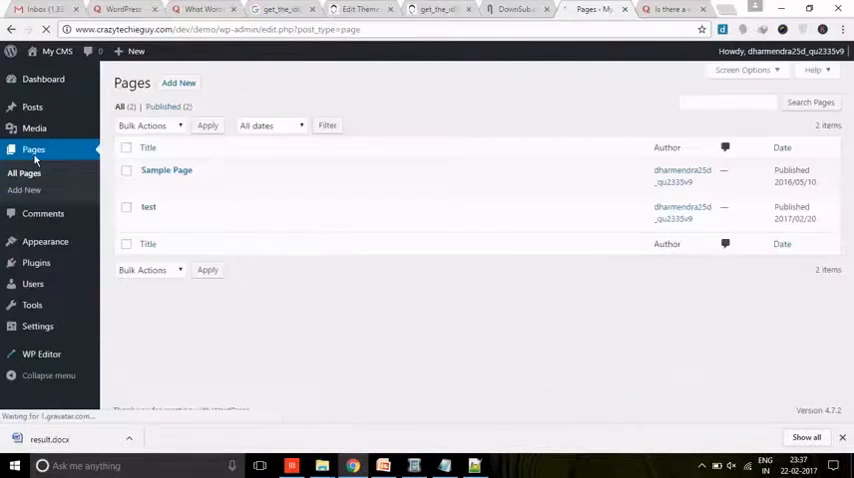
{"action": "mouse_move", "coordinate": [34, 128]}
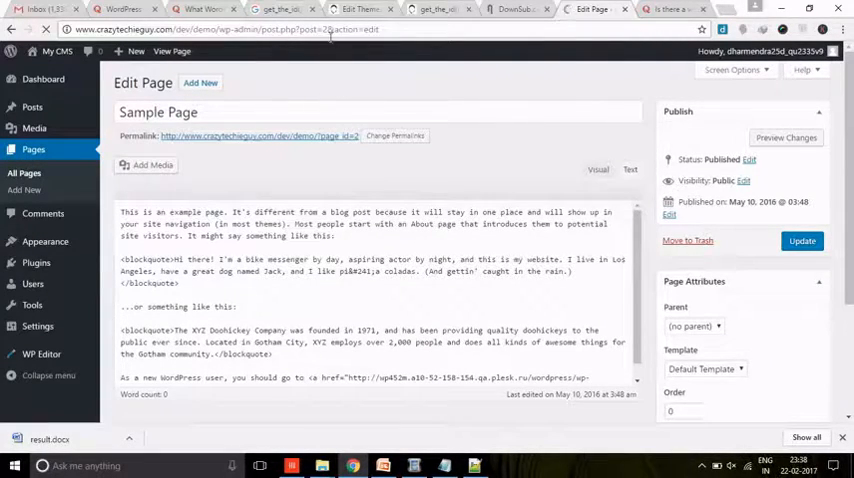
Toggle the Sample Page editor between Text and Visual modes.
{"action": "left_click", "coordinate": [630, 168]}
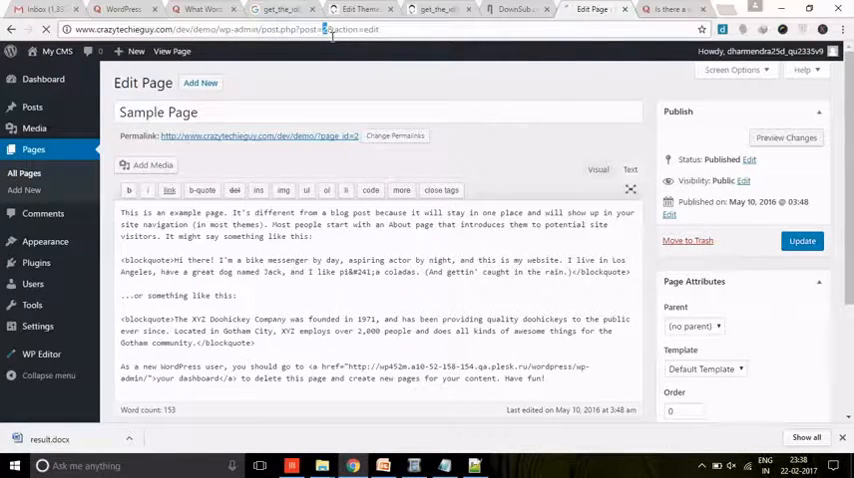
{"action": "left_click", "coordinate": [630, 168]}
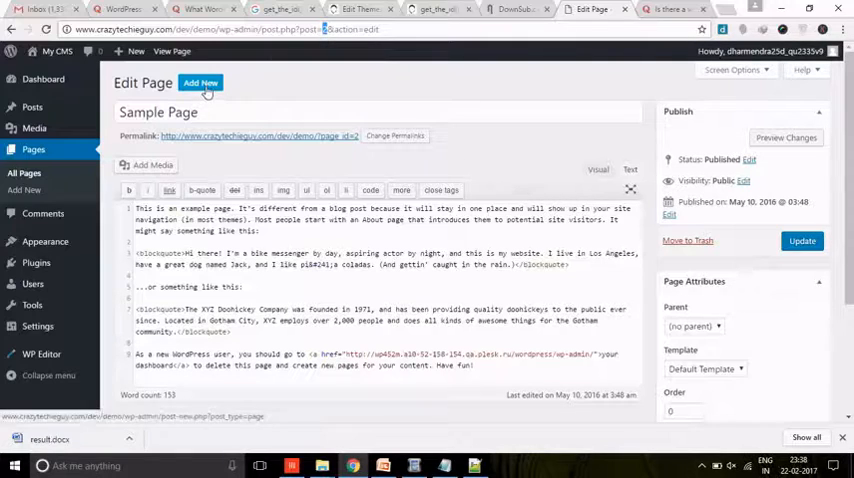
Add a new page titled 'test' and publish it.
{"action": "left_click", "coordinate": [200, 84]}
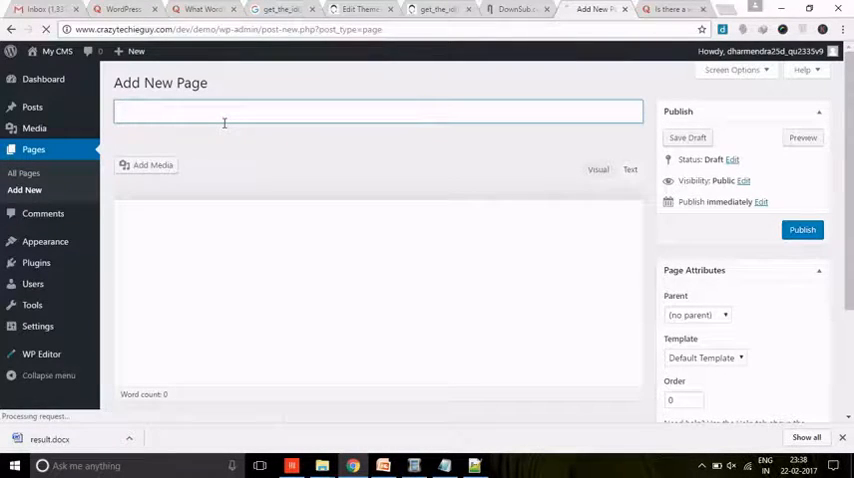
{"action": "type", "text": "test"}
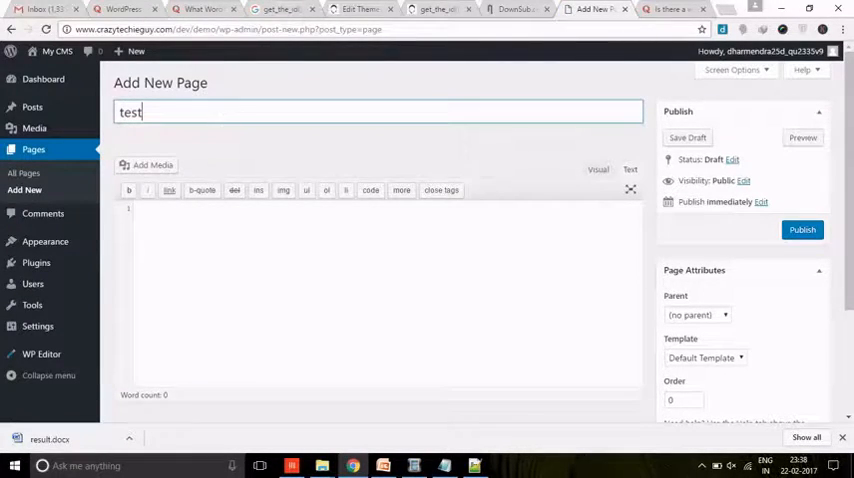
{"action": "left_click", "coordinate": [802, 230]}
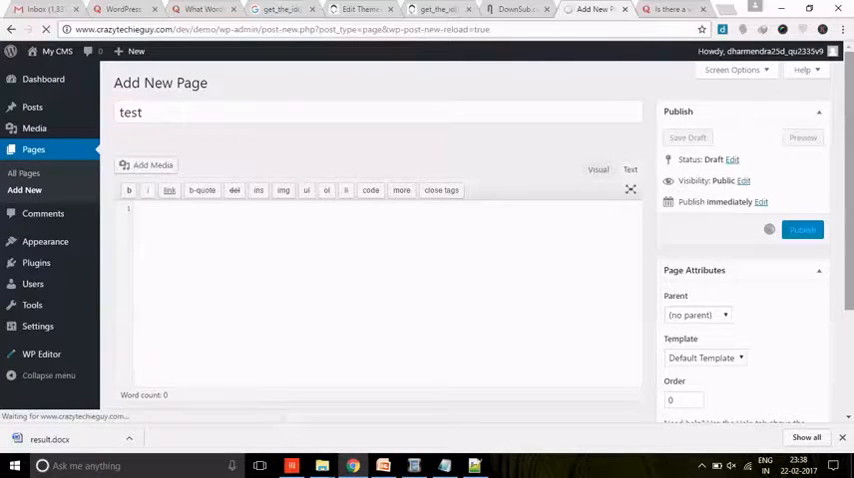
{"action": "left_click", "coordinate": [802, 230]}
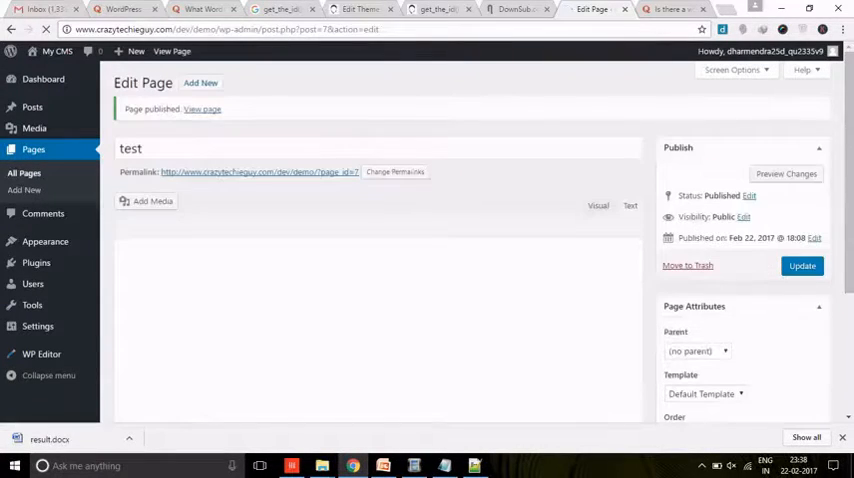
{"action": "left_click", "coordinate": [630, 204]}
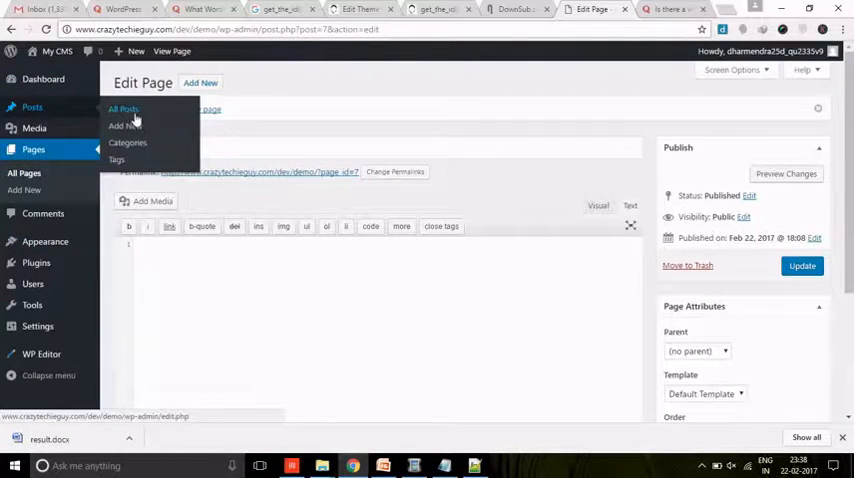
Add a new post titled 'test post' and publish it.
{"action": "left_click", "coordinate": [124, 124]}
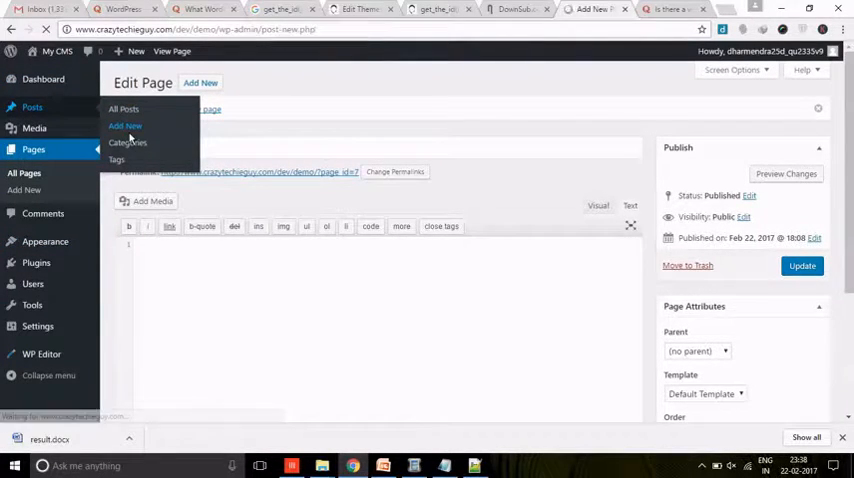
{"action": "left_click", "coordinate": [124, 124]}
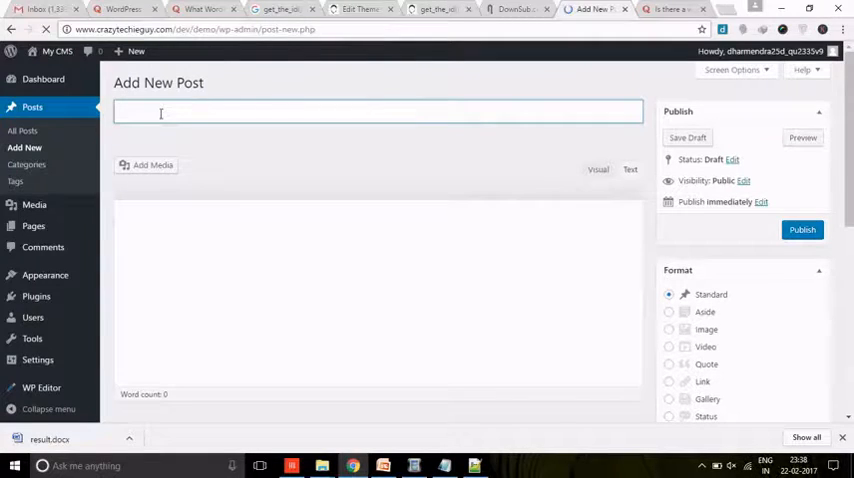
{"action": "type", "text": "test"}
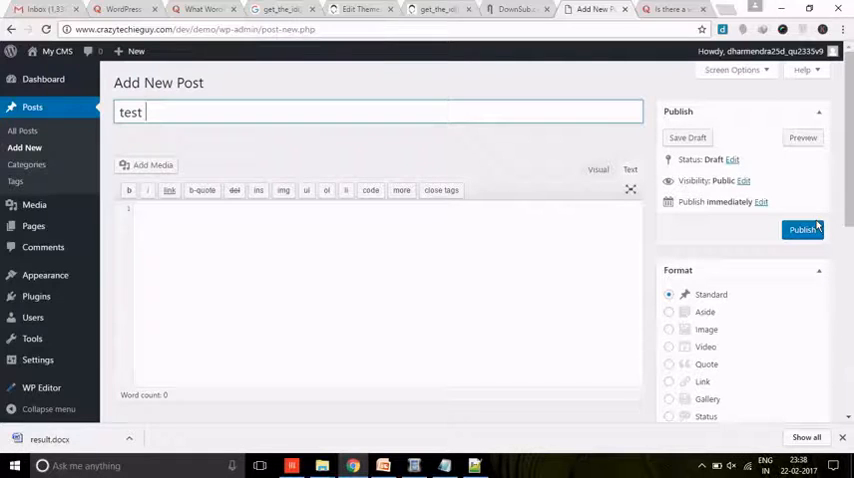
{"action": "type", "text": "post"}
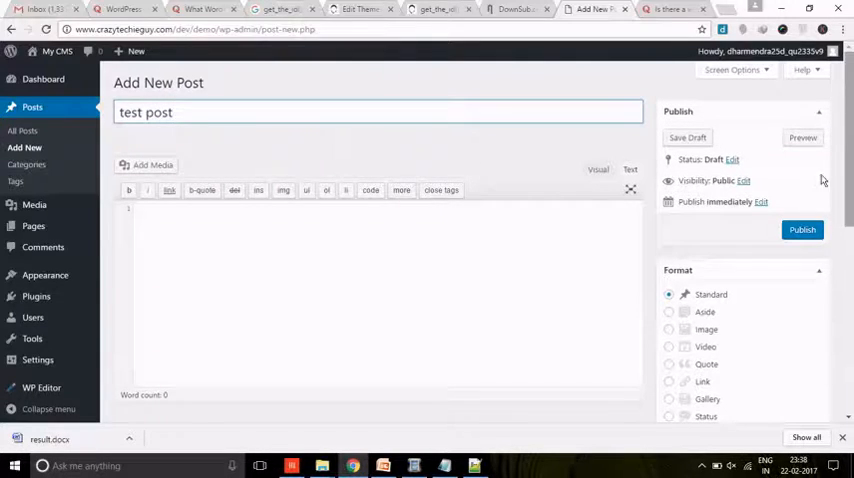
{"action": "left_click", "coordinate": [802, 228]}
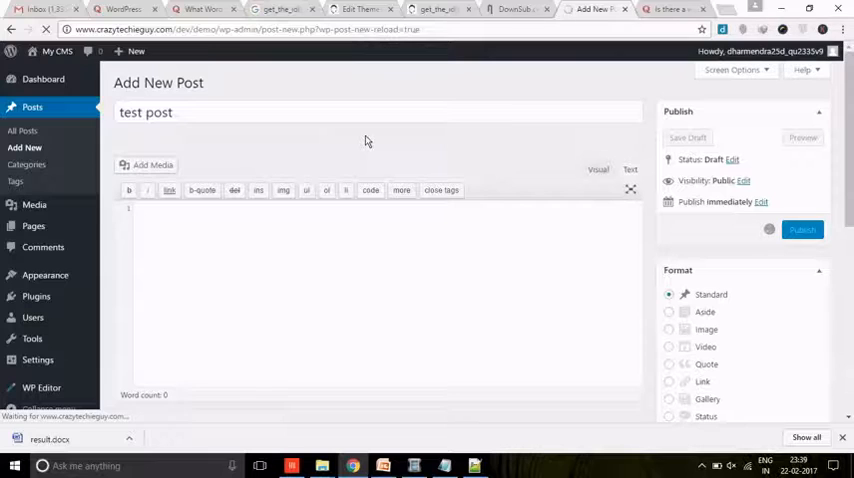
{"action": "mouse_move", "coordinate": [398, 160]}
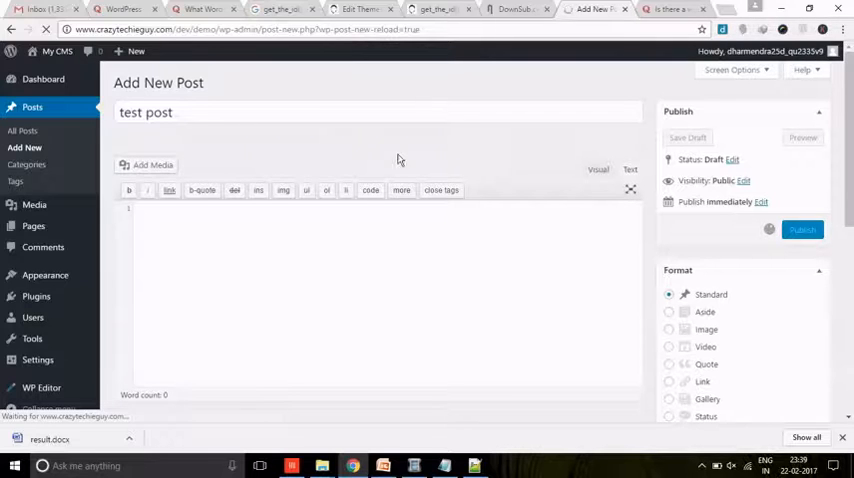
{"action": "mouse_move", "coordinate": [628, 254]}
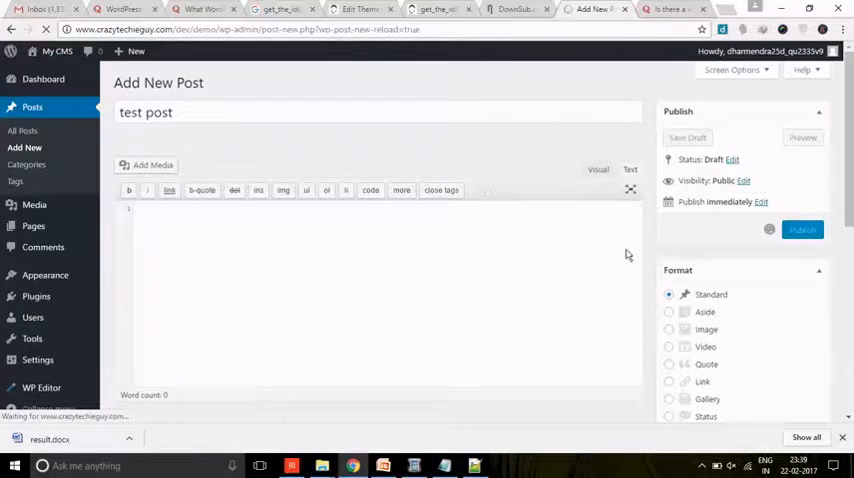
Review the post settings below the editor and publish the 'test post' post.
{"action": "scroll", "scroll_direction": "down", "scroll_amount": 3}
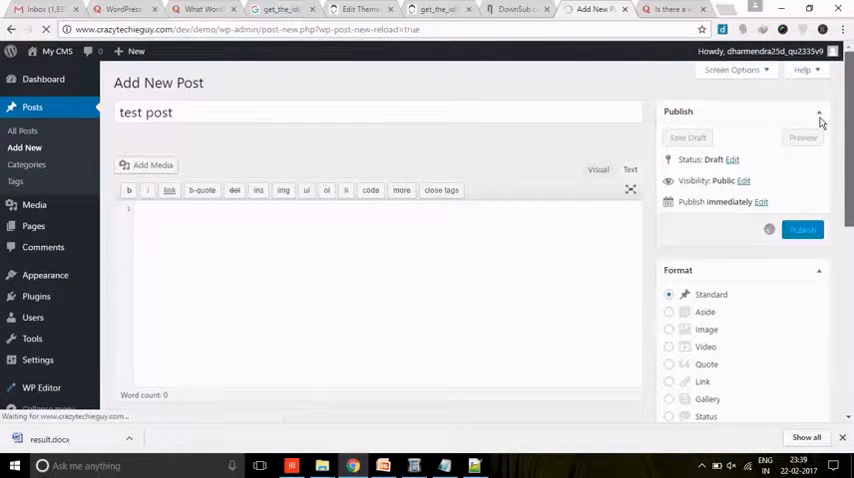
{"action": "left_click", "coordinate": [702, 464]}
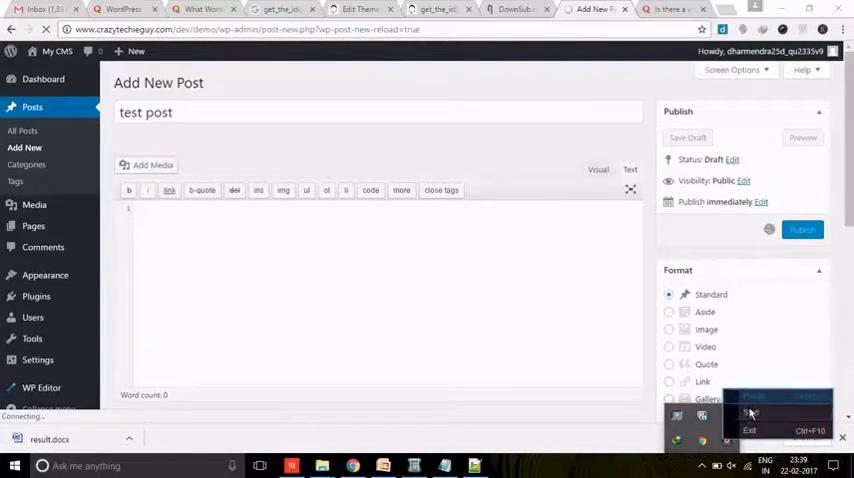
{"action": "left_click", "coordinate": [802, 228]}
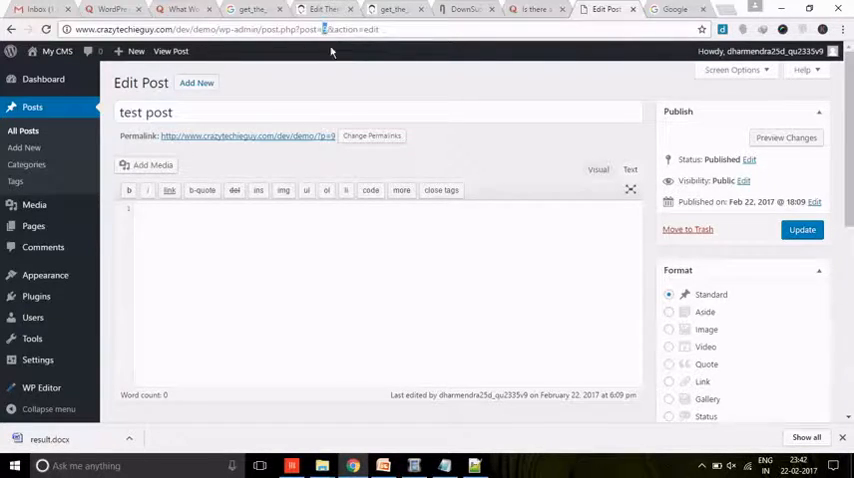
Leave the published test post's editor and return to the admin Dashboard.
{"action": "scroll", "scroll_direction": "down", "scroll_amount": 3}
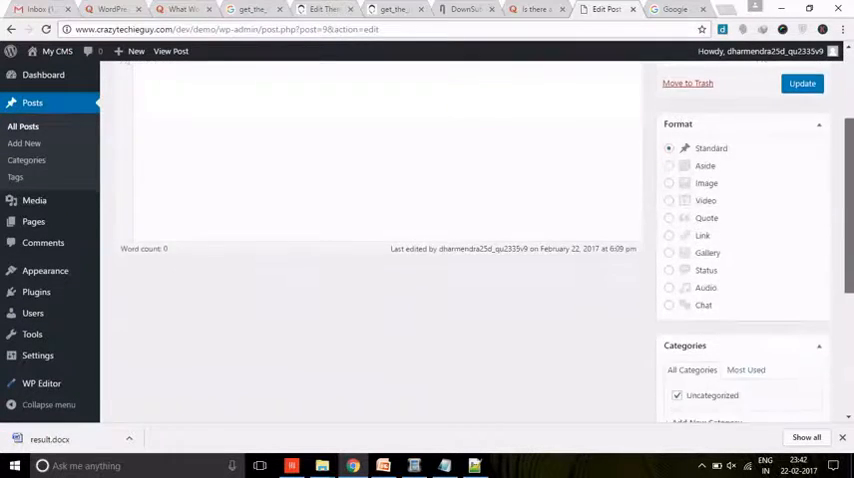
{"action": "scroll", "scroll_direction": "up", "scroll_amount": 3}
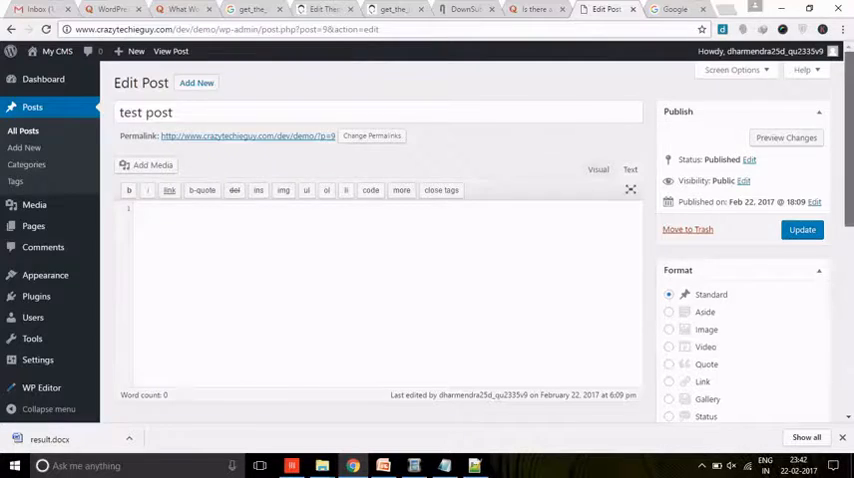
{"action": "scroll", "scroll_direction": "down", "scroll_amount": 3}
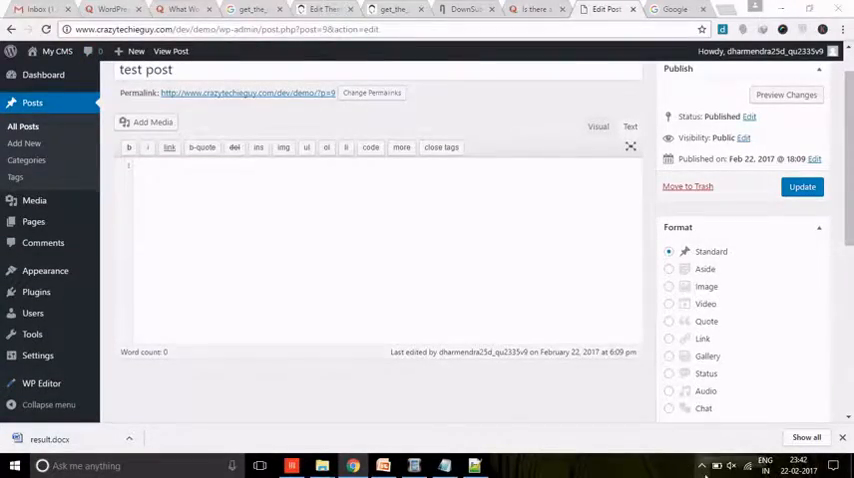
{"action": "left_click", "coordinate": [42, 80]}
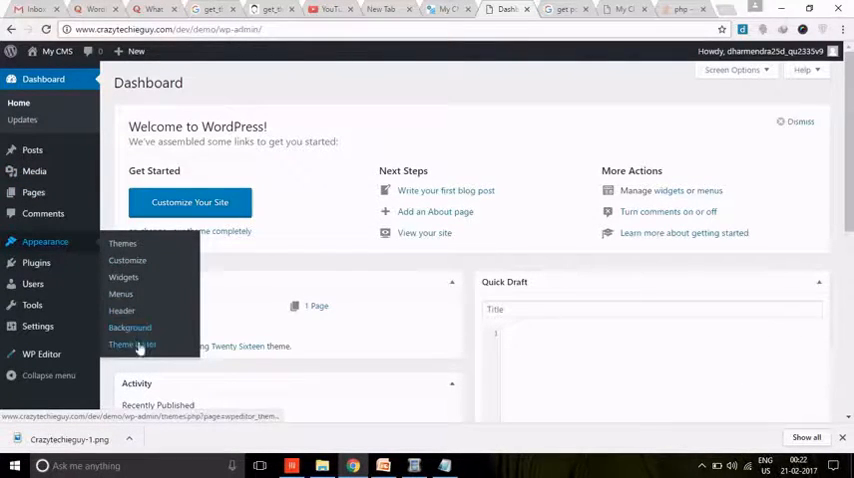
In the Appearance Theme Editor, open Twenty Sixteen's index.php from the Theme Files list.
{"action": "left_click", "coordinate": [132, 344]}
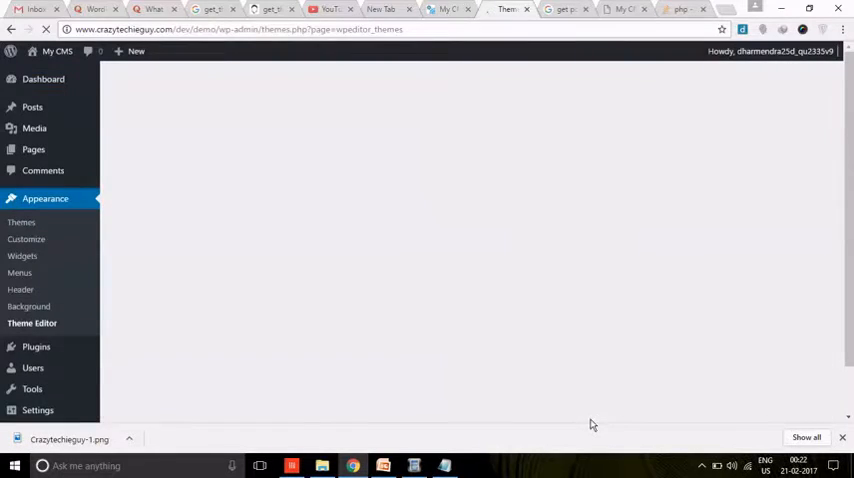
{"action": "left_click", "coordinate": [32, 322]}
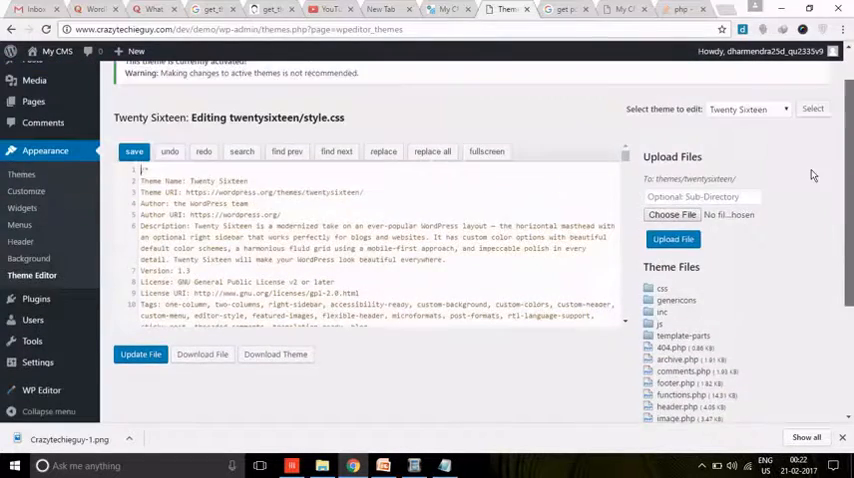
{"action": "scroll", "scroll_direction": "down", "scroll_amount": 3}
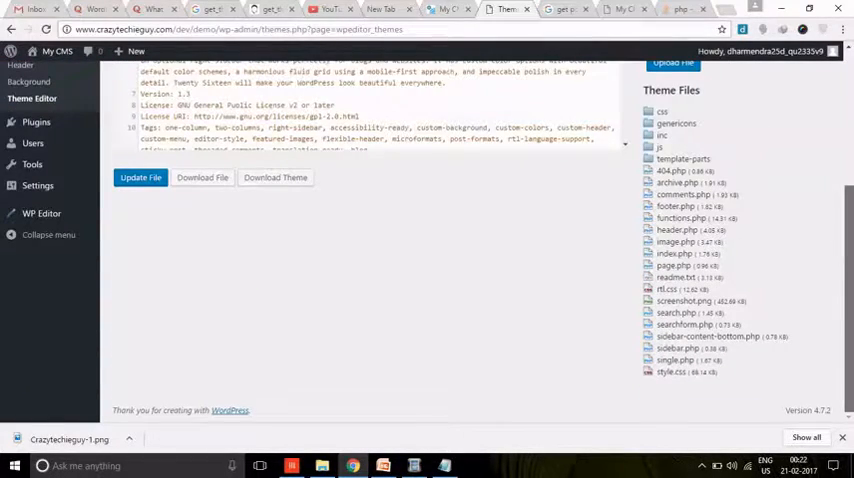
{"action": "scroll", "scroll_direction": "down", "scroll_amount": 3}
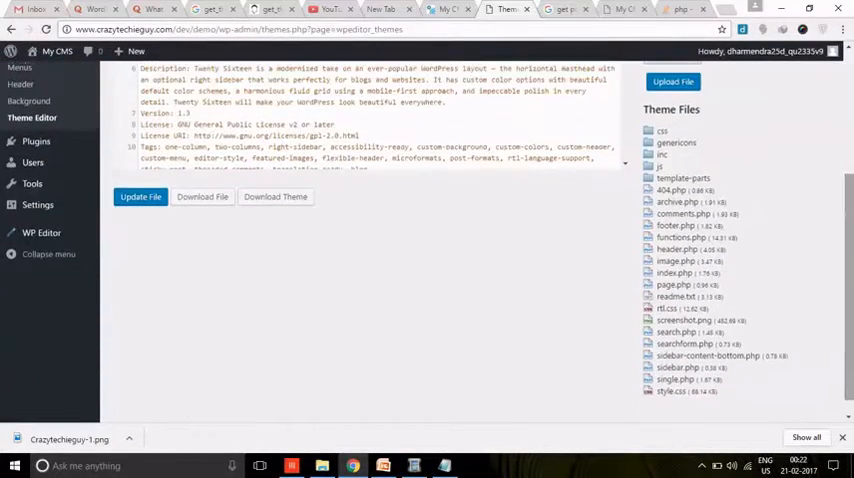
{"action": "left_click", "coordinate": [684, 178]}
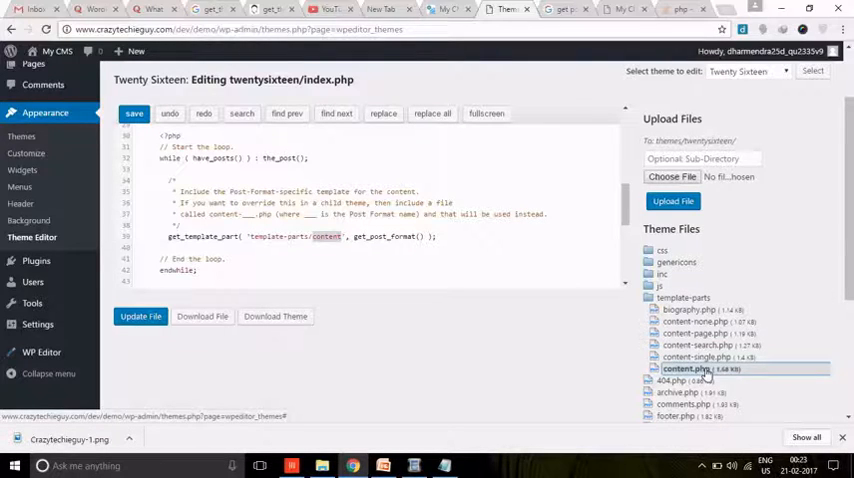
Open template-parts/content.php of Twenty Sixteen in the theme file editor.
{"action": "left_click", "coordinate": [686, 368]}
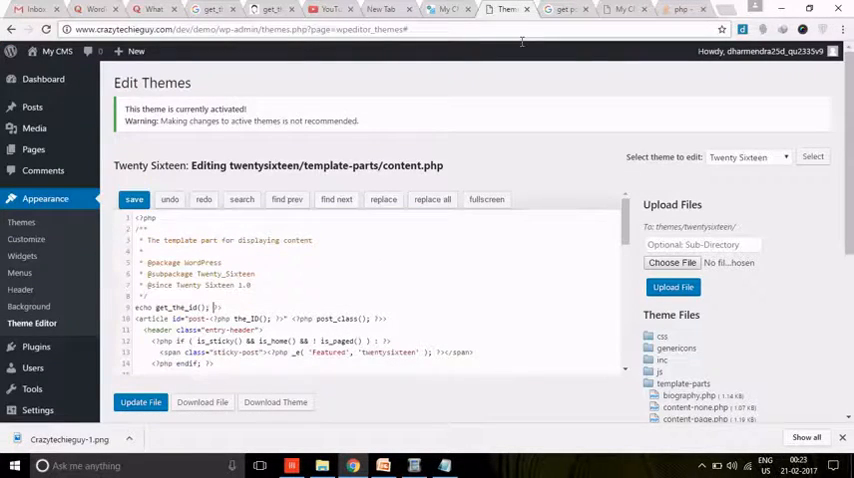
{"action": "mouse_move", "coordinate": [32, 108]}
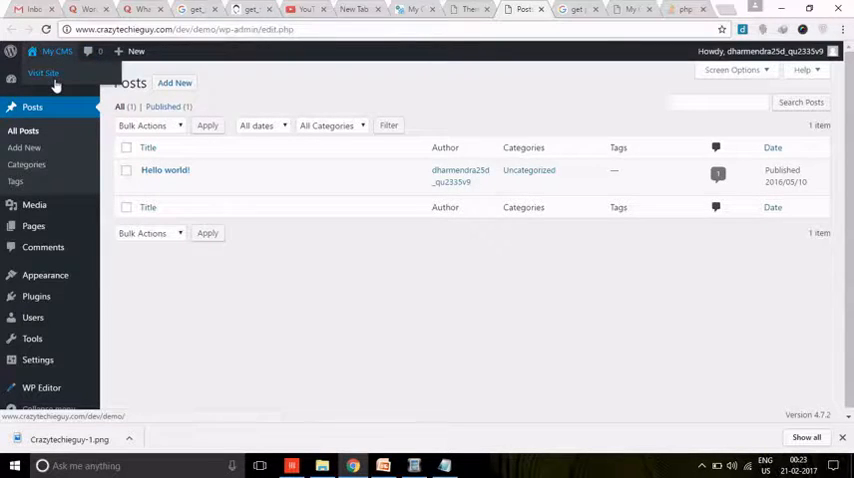
{"action": "left_click", "coordinate": [44, 72]}
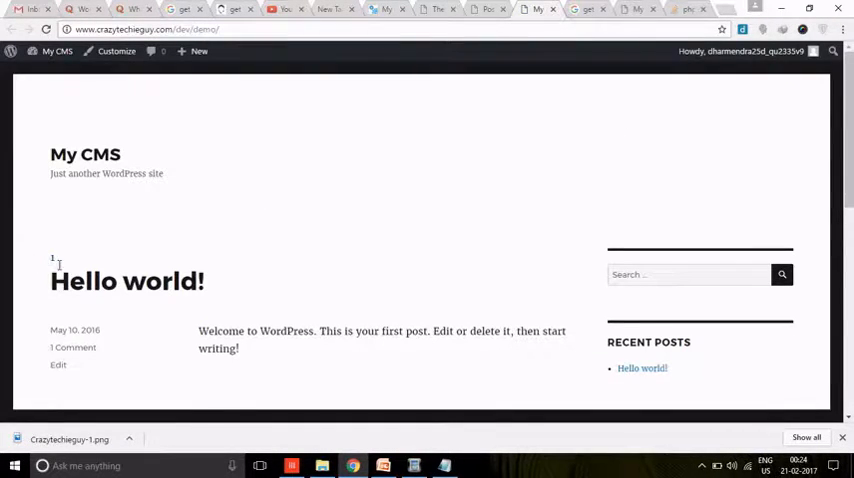
{"action": "mouse_move", "coordinate": [824, 104]}
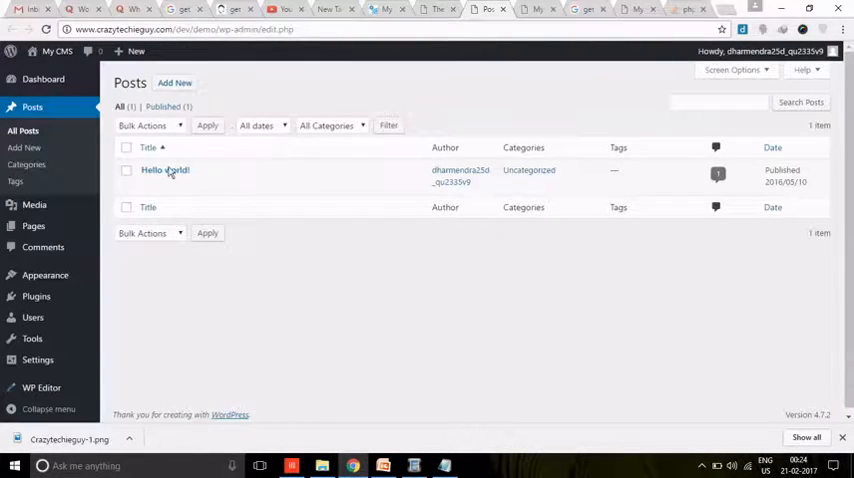
{"action": "left_click", "coordinate": [164, 168]}
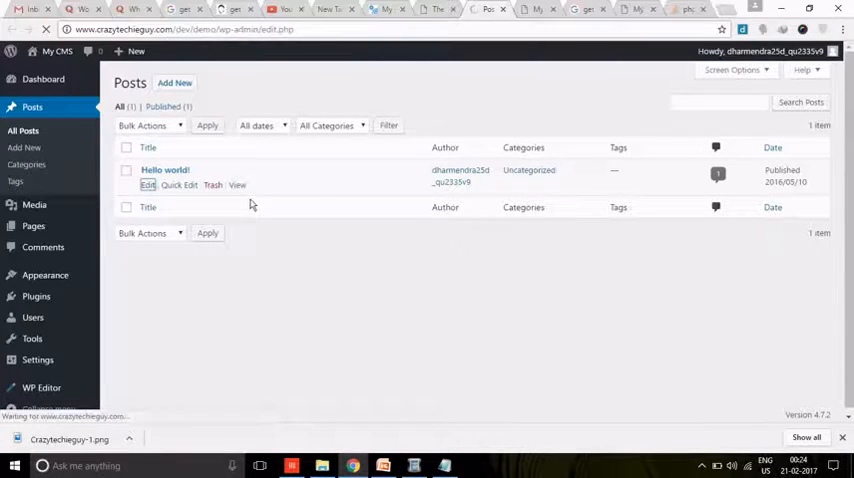